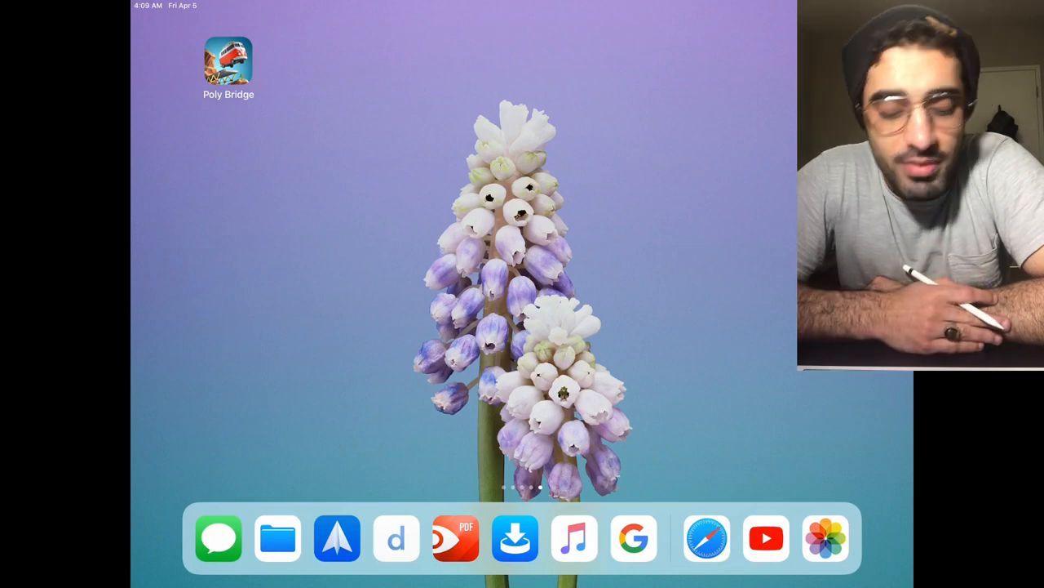
- Launch Poly Bridge from the Home Screen to reach the Alpine Meadows level map
{"action": "double_click", "coordinate": [229, 62]}
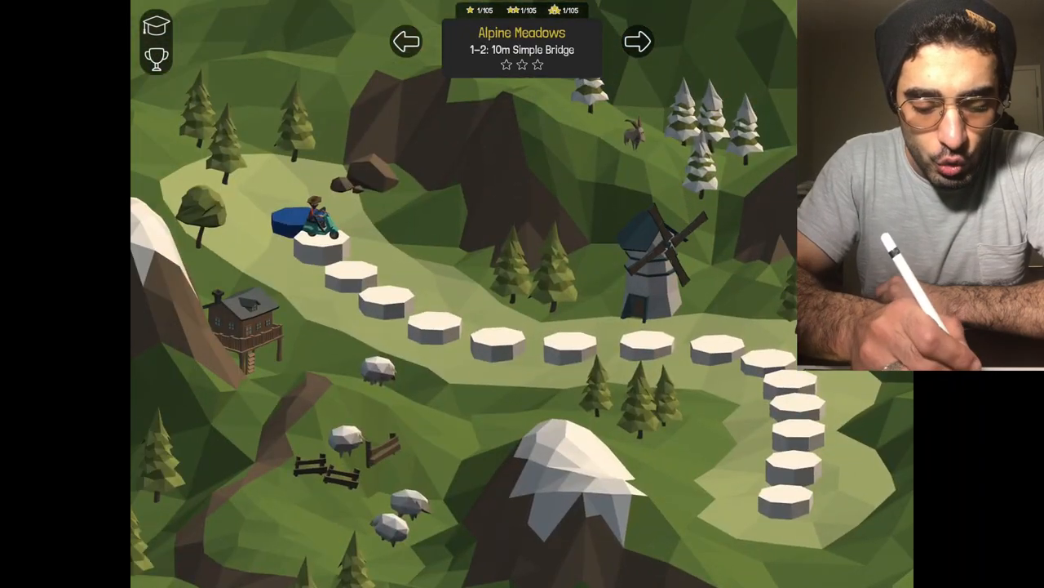
- Browse the worlds and select level 1-1, the 8m Simple Bridge ($7,000, wood)
{"action": "left_click", "coordinate": [639, 41]}
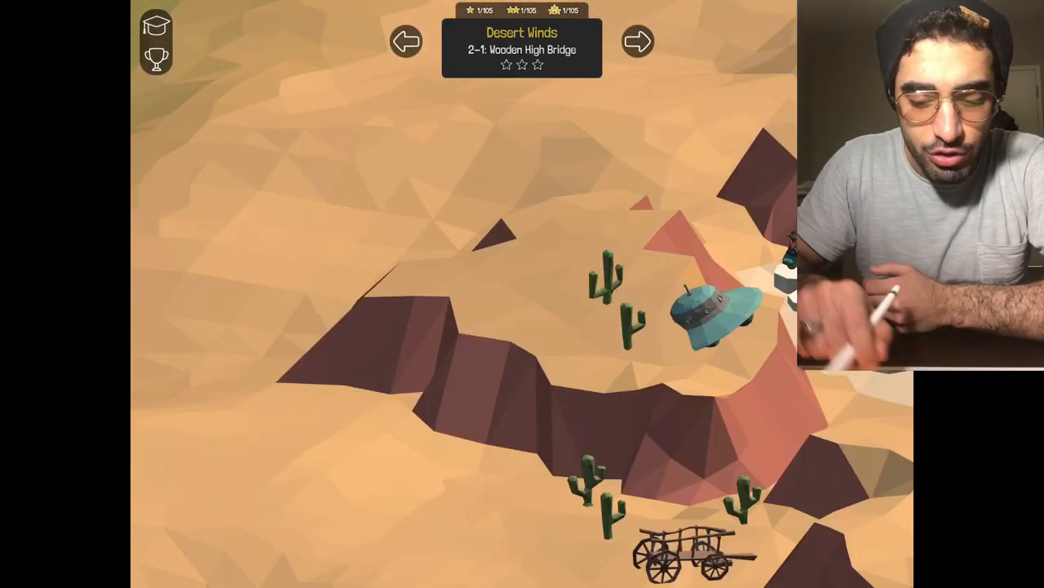
{"action": "left_click", "coordinate": [406, 43]}
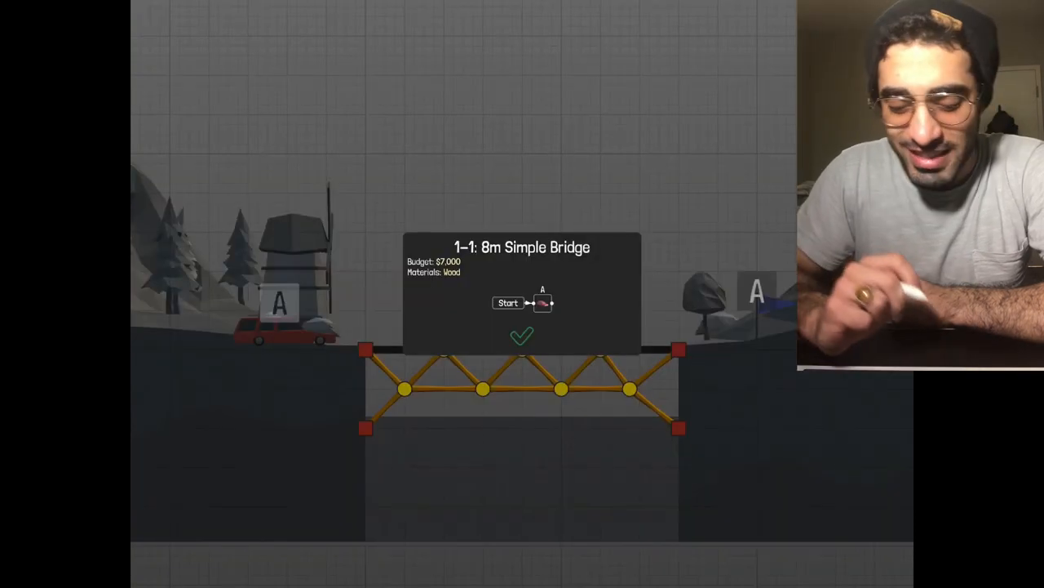
- Enter build mode, draw a road piece across the 8m gap and run the test, ending in Level Failed
{"action": "left_click", "coordinate": [522, 336]}
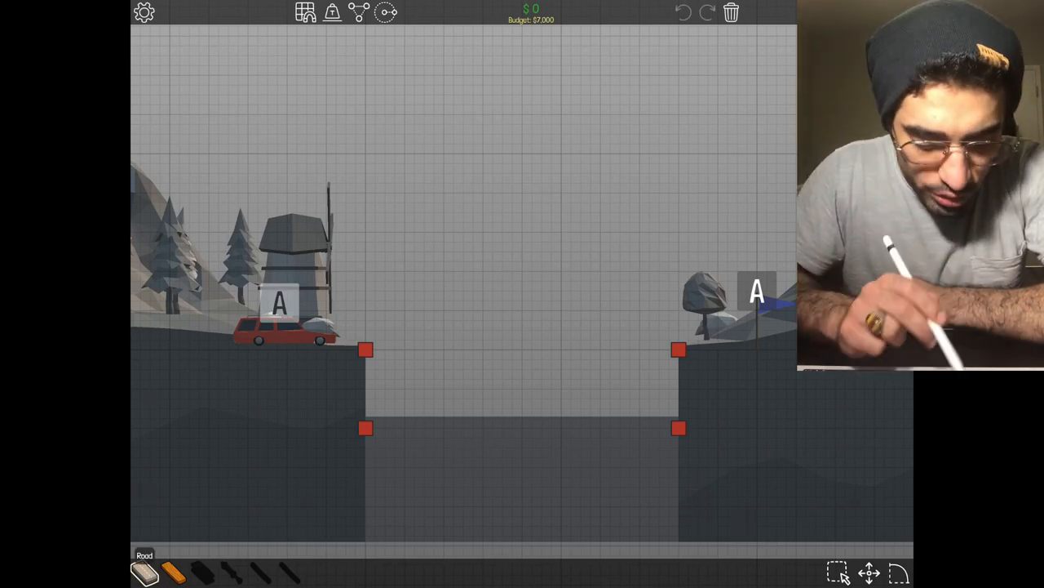
{"action": "left_click_drag", "start_coordinate": [366, 349], "coordinate": [446, 349]}
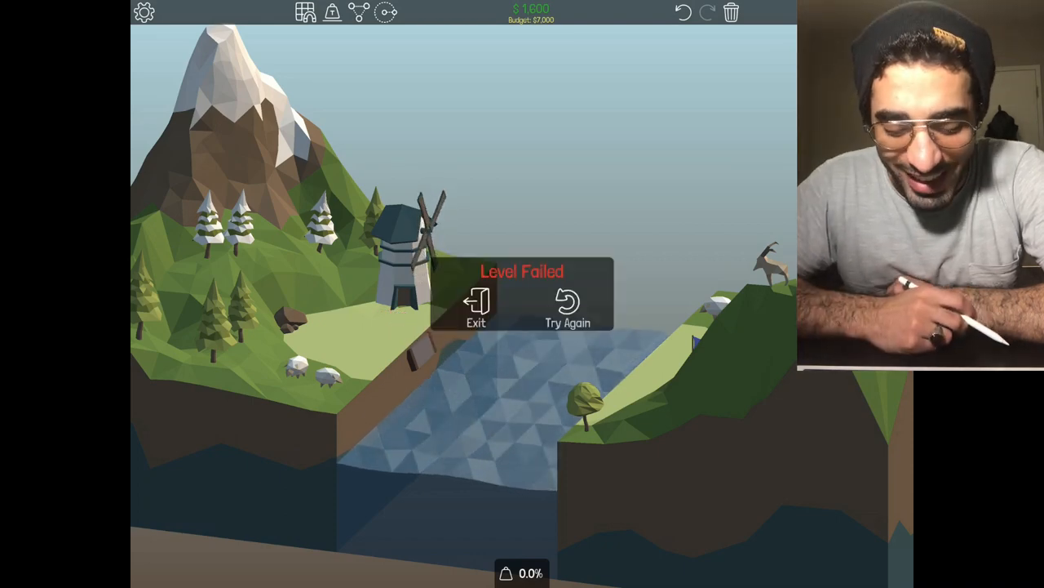
- Retry, rebuild the wooden truss bridge and pass the test with three stars under budget
{"action": "left_click", "coordinate": [568, 309]}
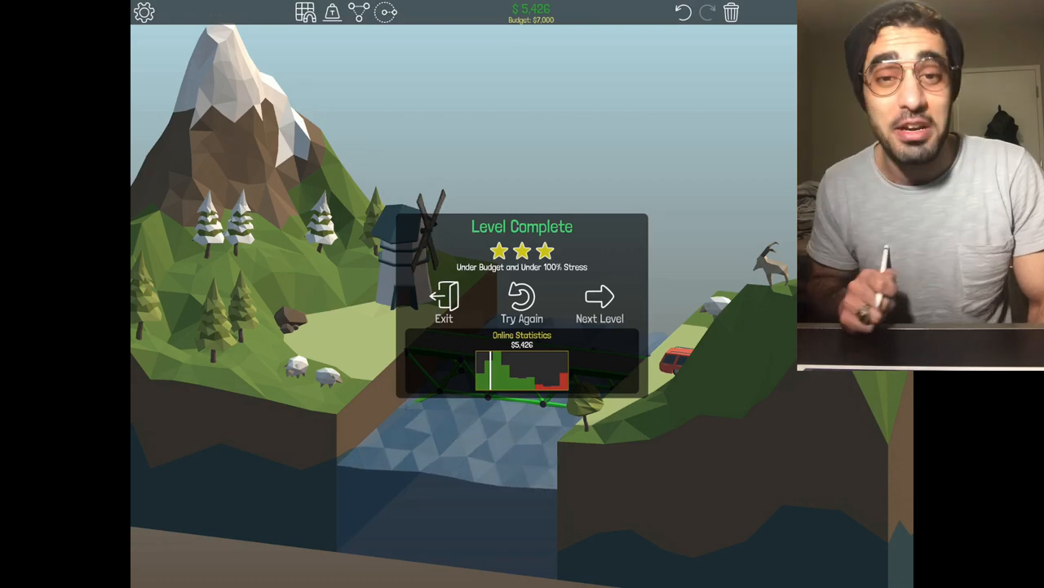
- Advance to the next level with cars A1 and A2 waiting before a wider empty gap
{"action": "left_click", "coordinate": [600, 307]}
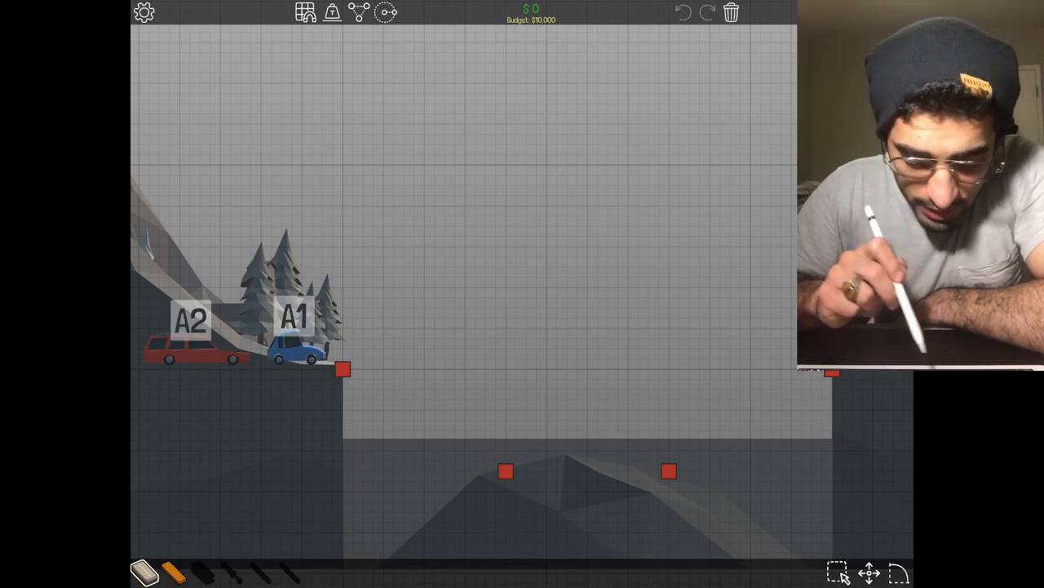
- Build two Y-shaped wooden columns from the low anchors and deck a road across their tops
{"action": "left_click", "coordinate": [176, 571]}
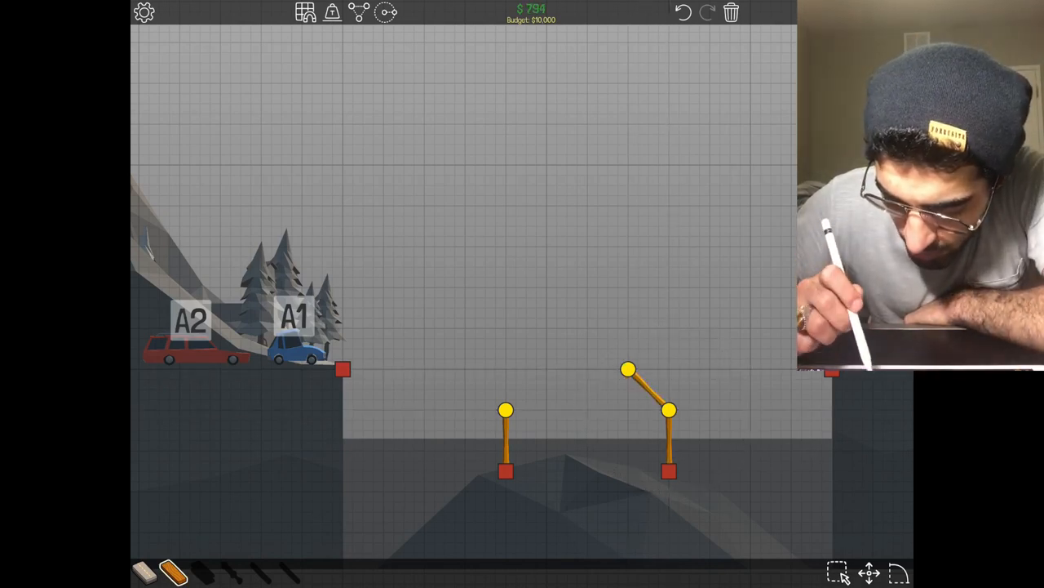
{"action": "left_click", "coordinate": [710, 369]}
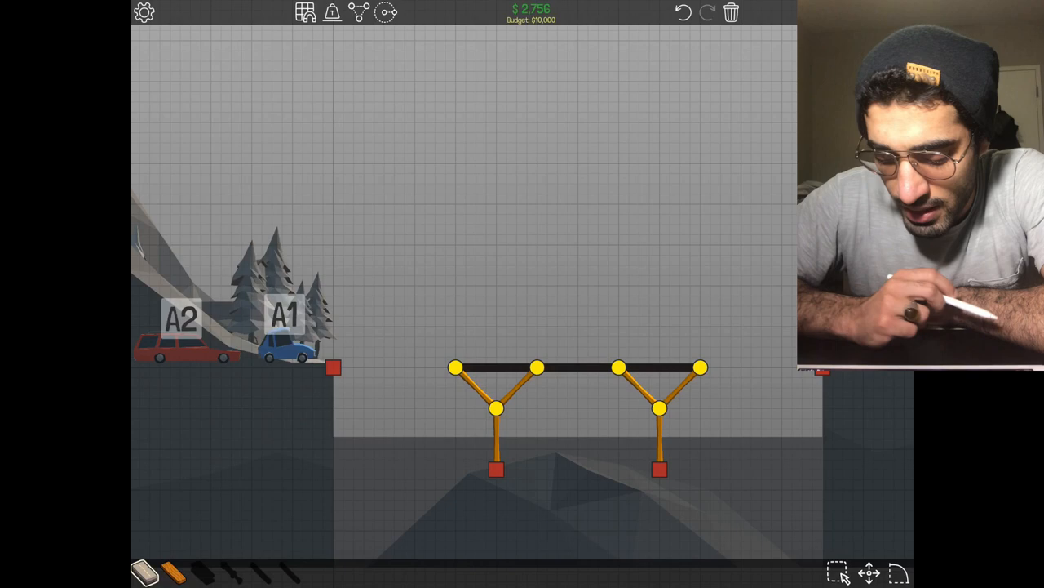
- Connect the deck to both banks and run the simulation, ending in Level Failed
{"action": "left_click", "coordinate": [176, 571]}
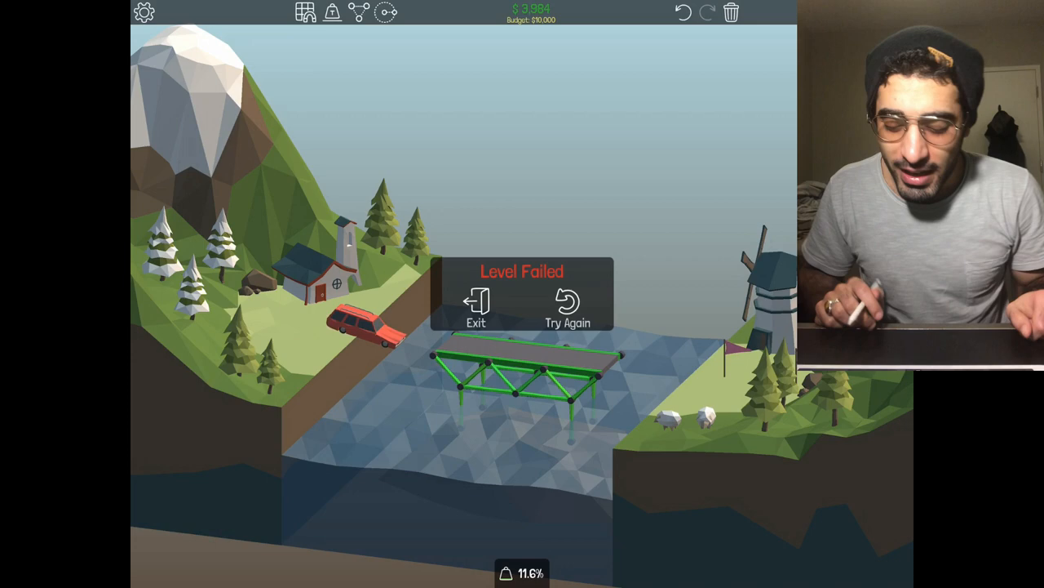
- Retry and reinforce the column bridge to earn three stars, then advance to 1-4: Slanted Bridge ($9,000)
{"action": "left_click", "coordinate": [568, 307]}
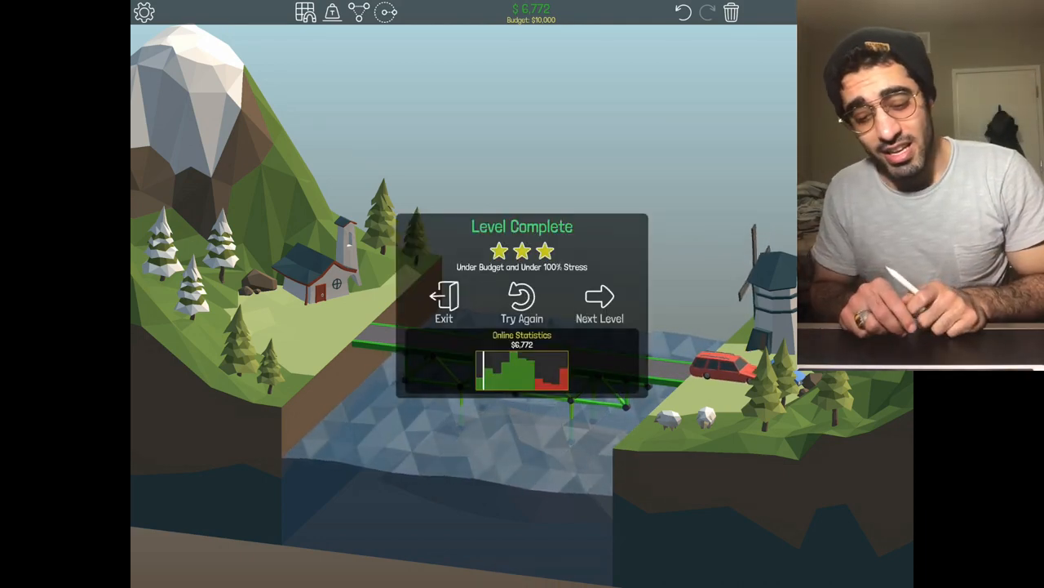
{"action": "left_click", "coordinate": [601, 302]}
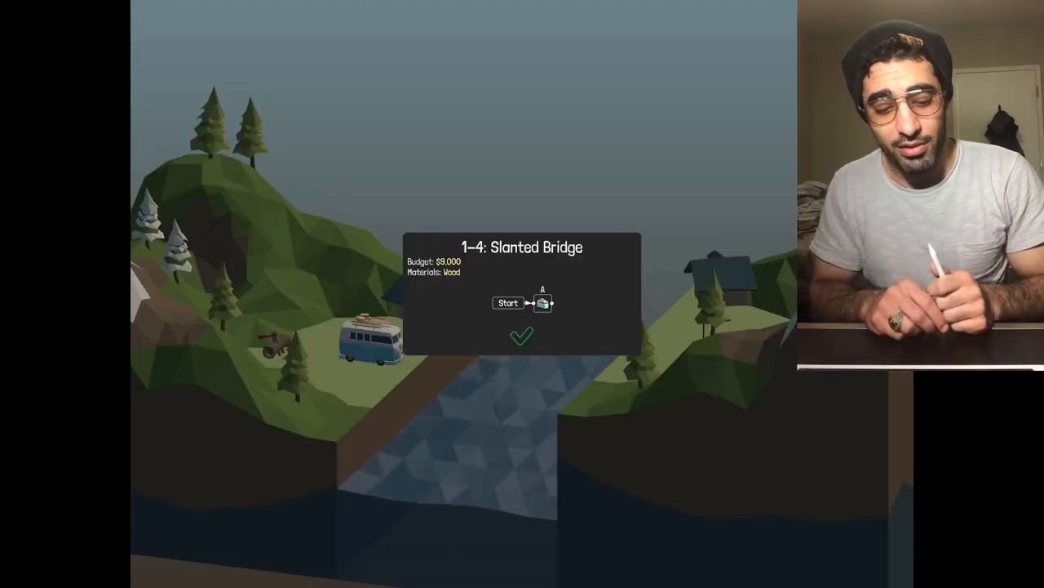